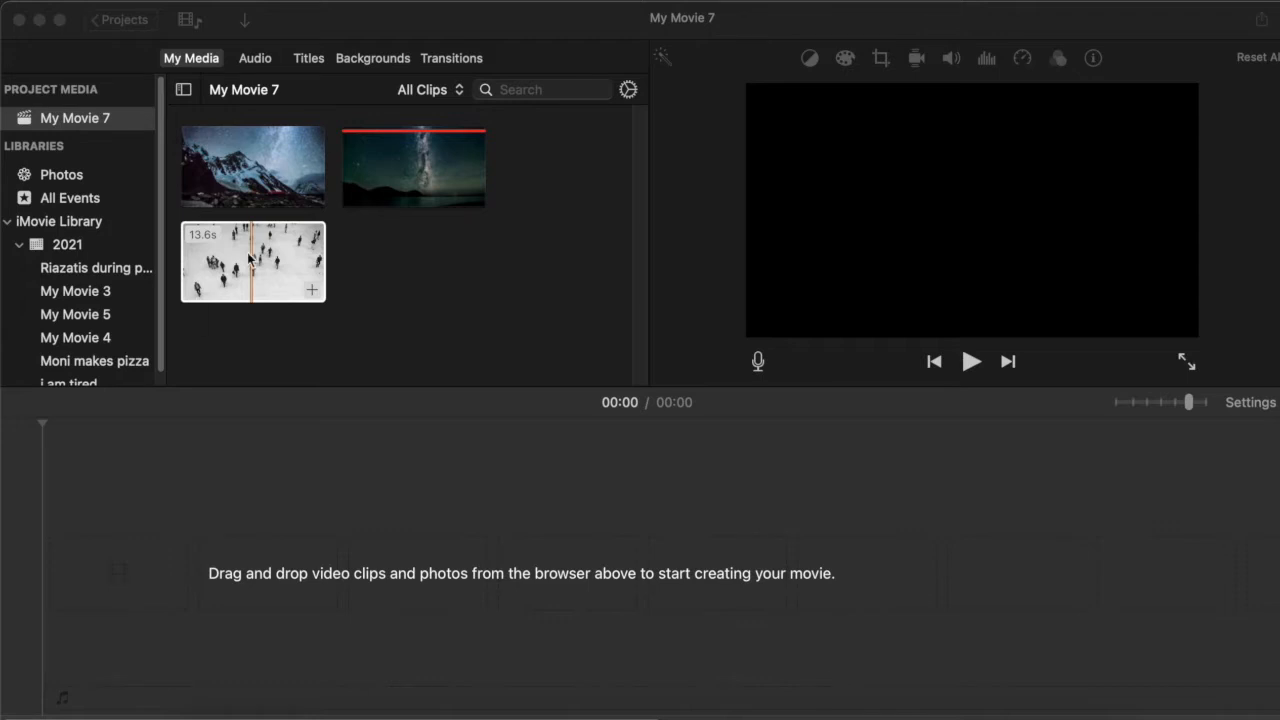
Add the mountain night-sky clip to the timeline and layer the crowd clip above its start.
{"action": "left_click_drag", "start_coordinate": [252, 166], "coordinate": [590, 630]}
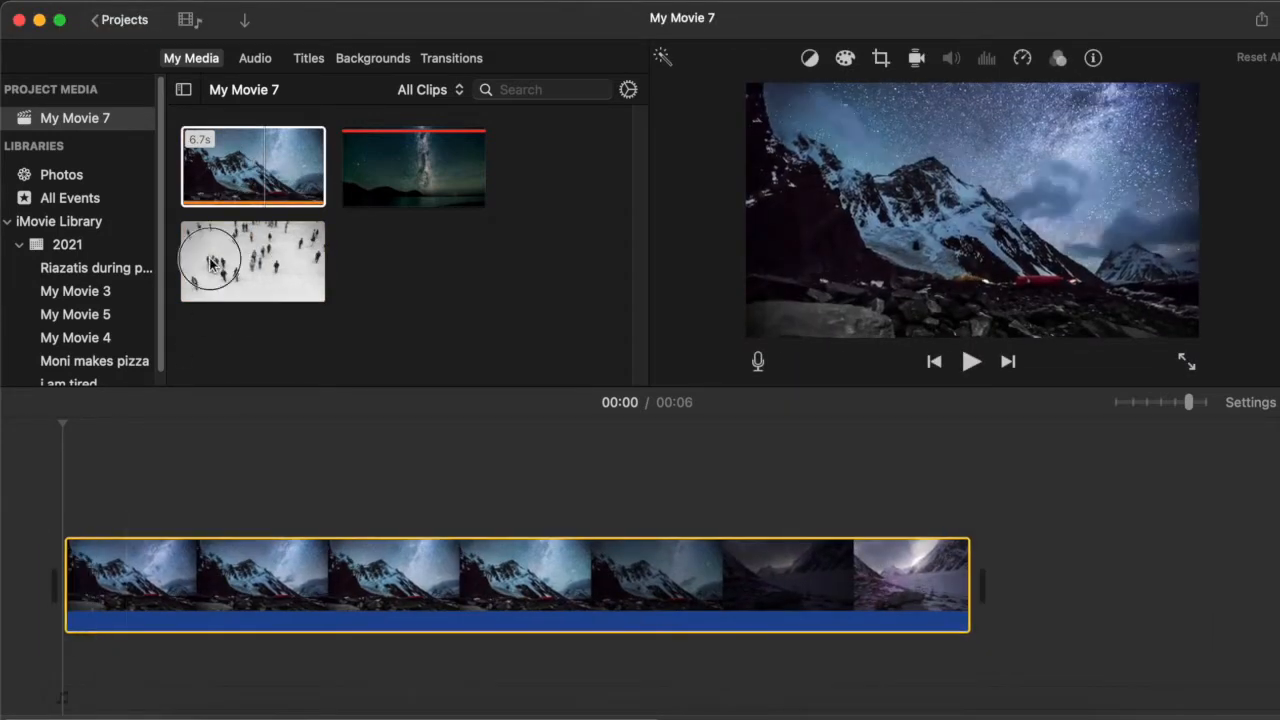
{"action": "left_click_drag", "start_coordinate": [252, 260], "coordinate": [575, 485]}
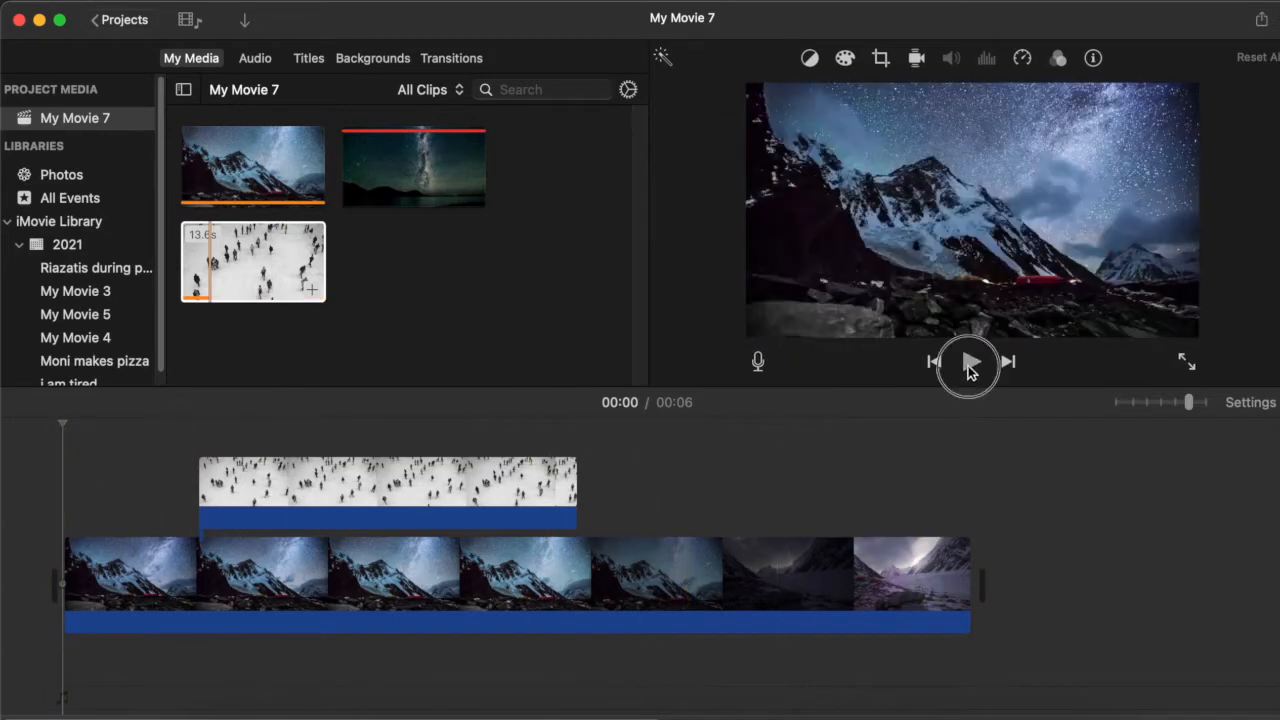
{"action": "left_click", "coordinate": [969, 362]}
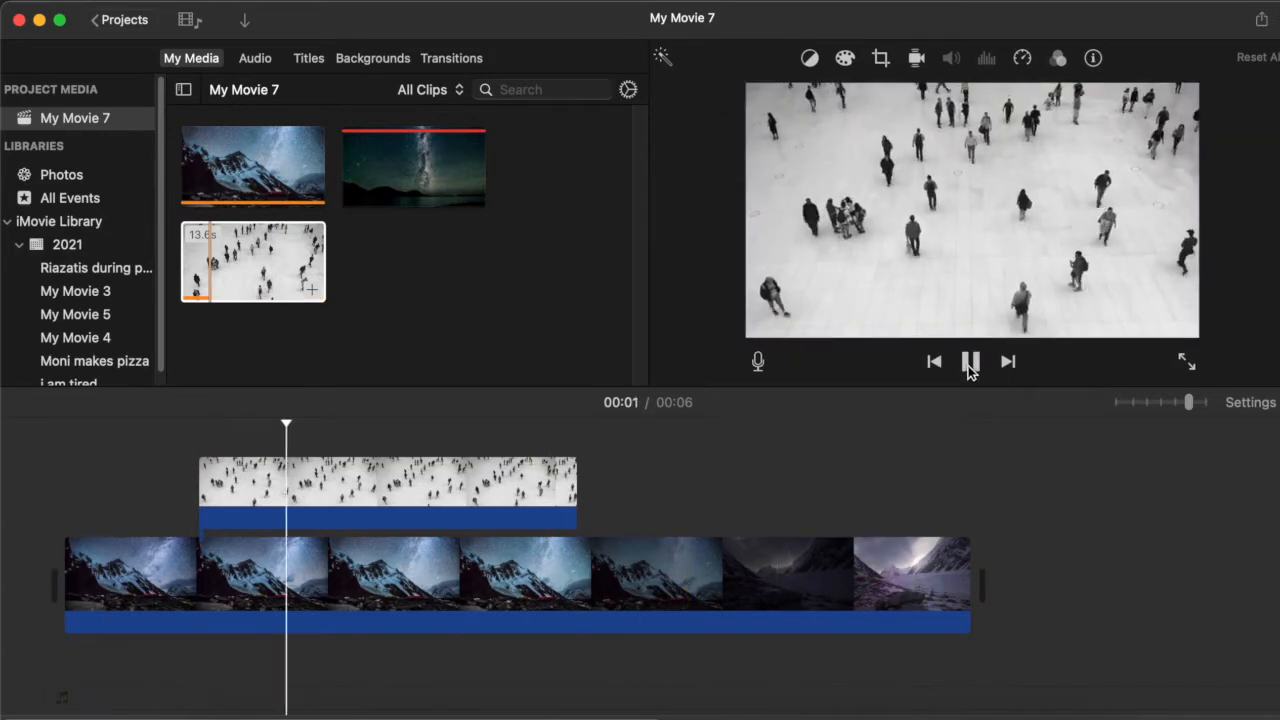
{"action": "left_click", "coordinate": [970, 362]}
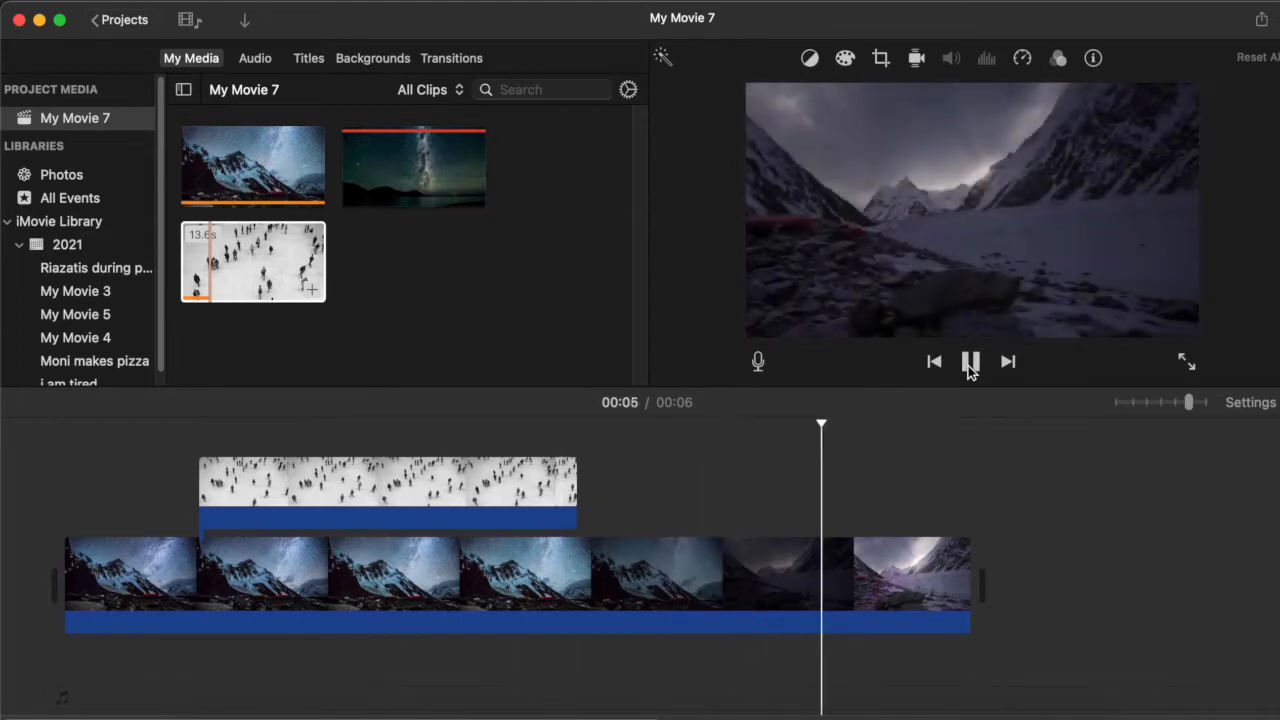
{"action": "left_click", "coordinate": [970, 362]}
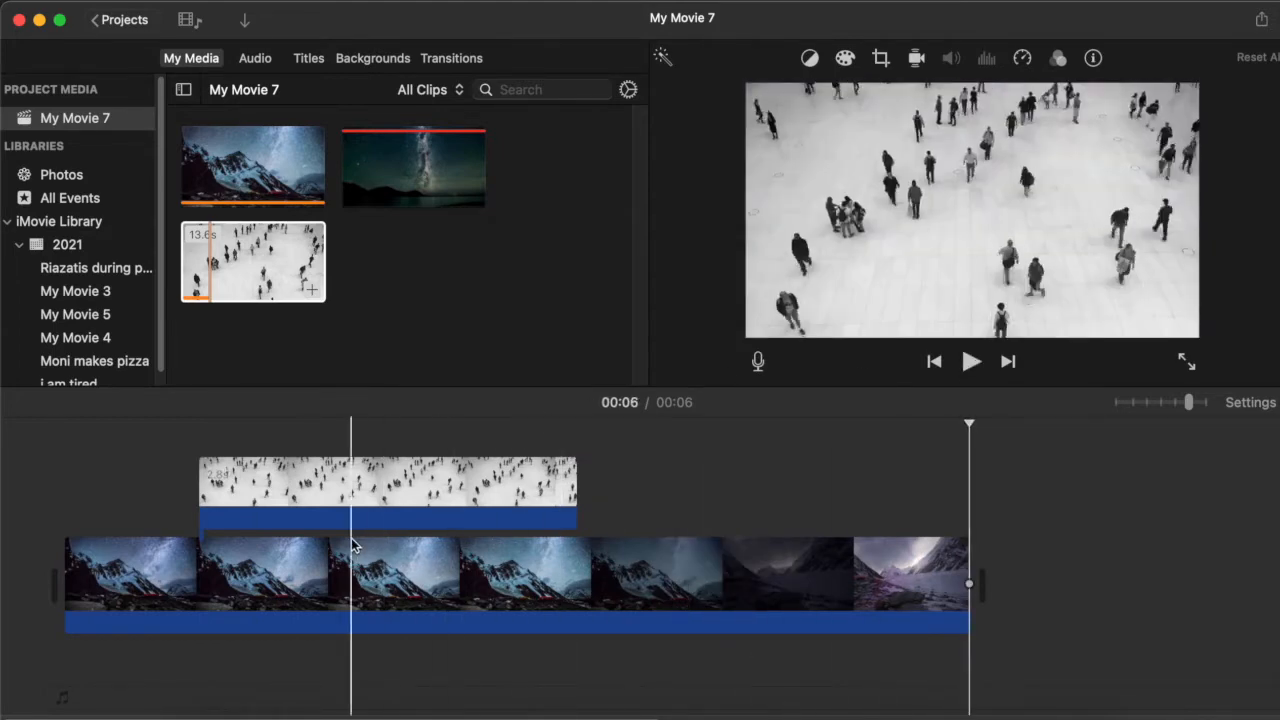
{"action": "left_click", "coordinate": [388, 490]}
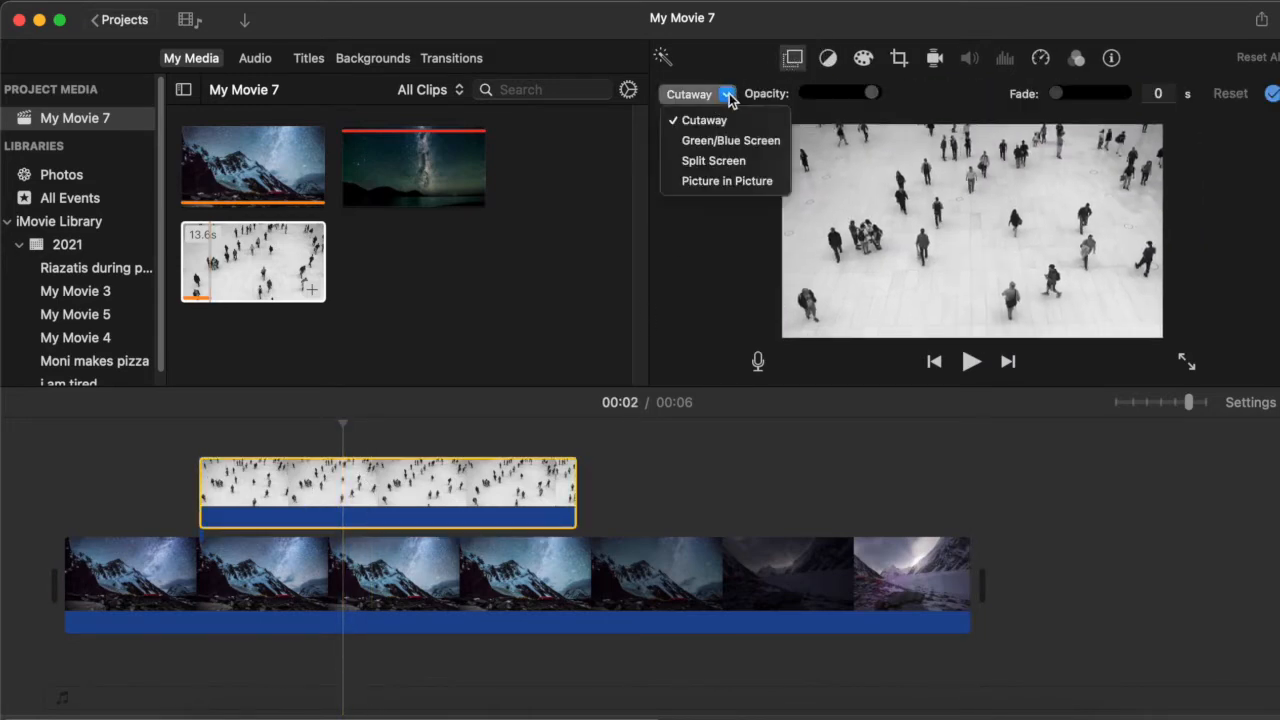
Switch the people clip's overlay style to Split Screen and preview the movie from the start.
{"action": "left_click", "coordinate": [713, 161]}
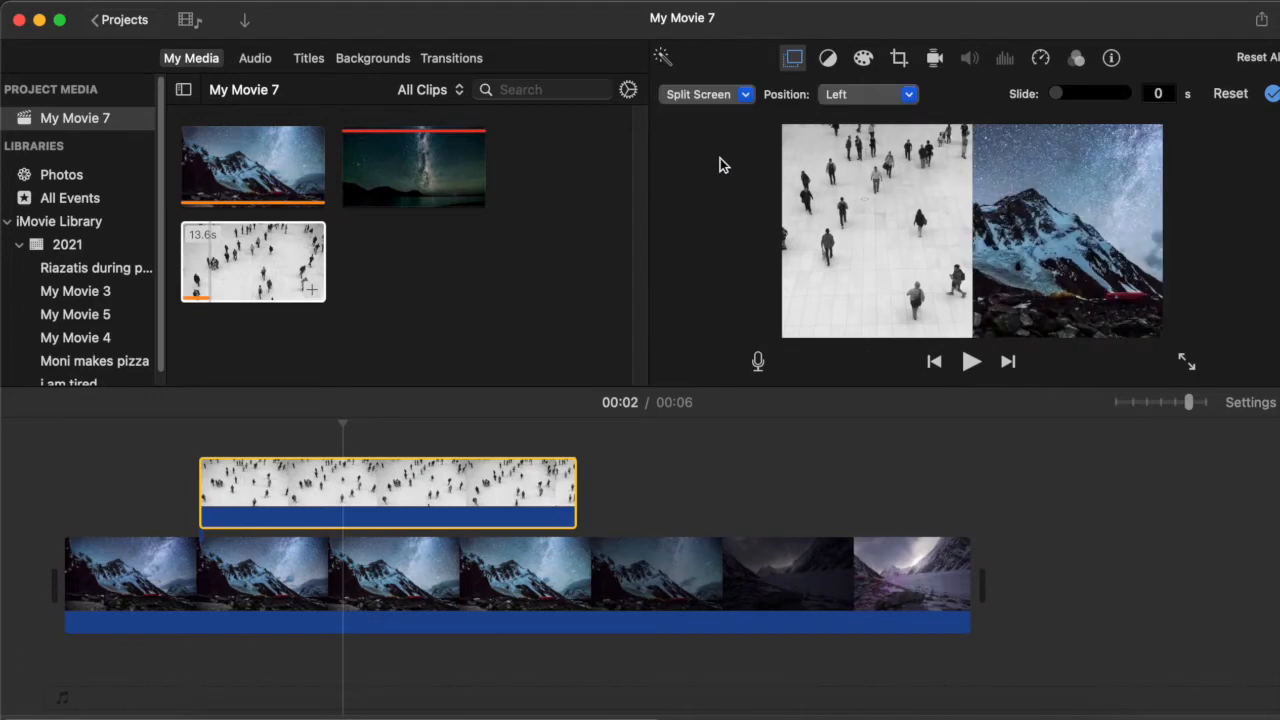
{"action": "left_click", "coordinate": [515, 575]}
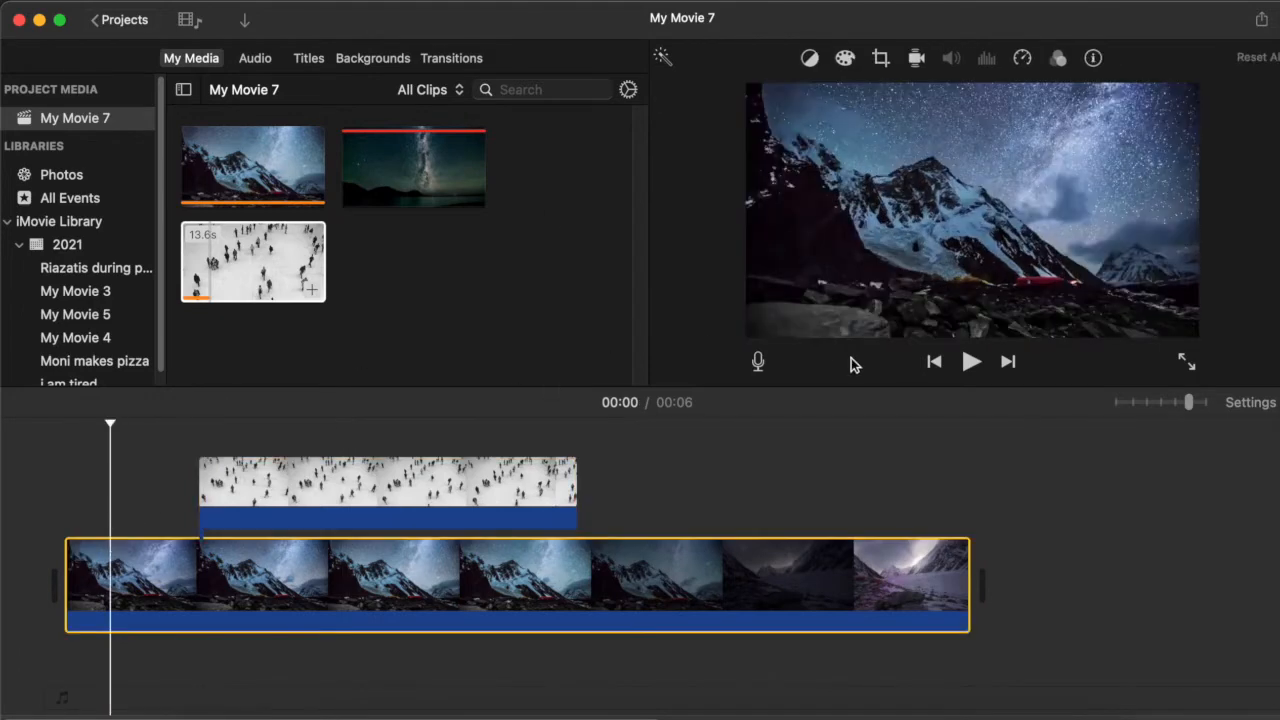
{"action": "left_click", "coordinate": [971, 362]}
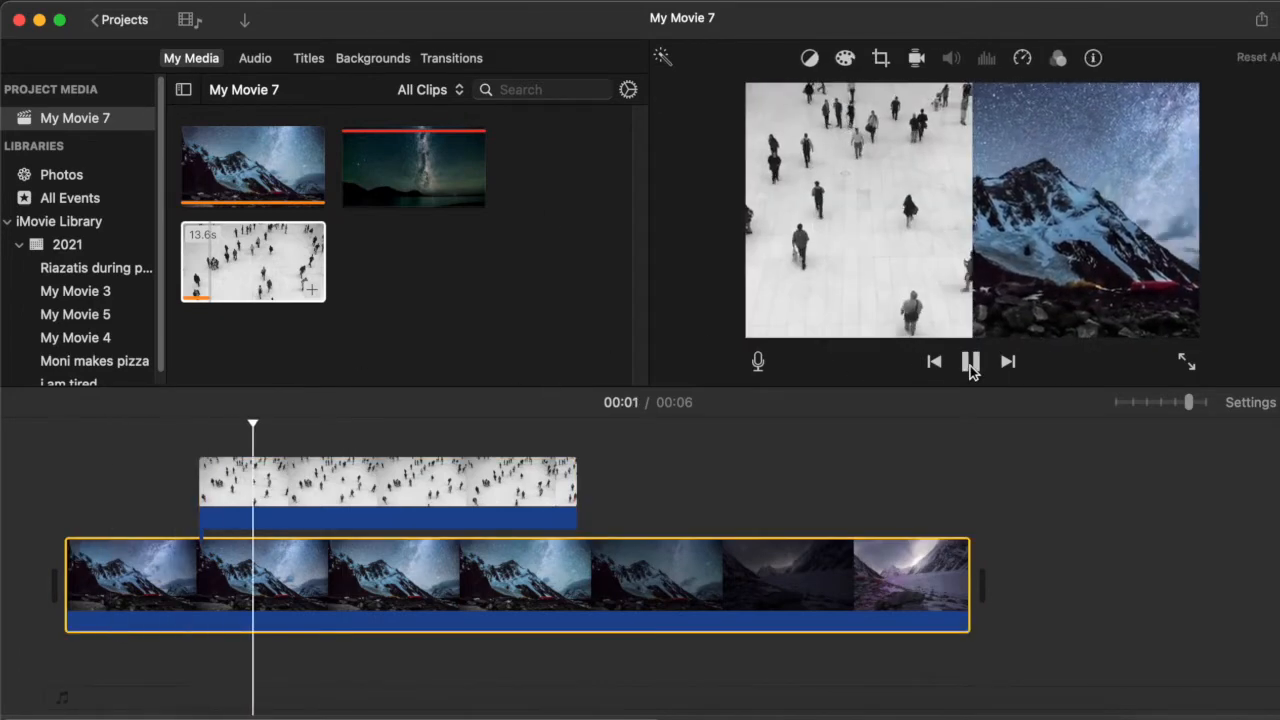
{"action": "left_click", "coordinate": [970, 361]}
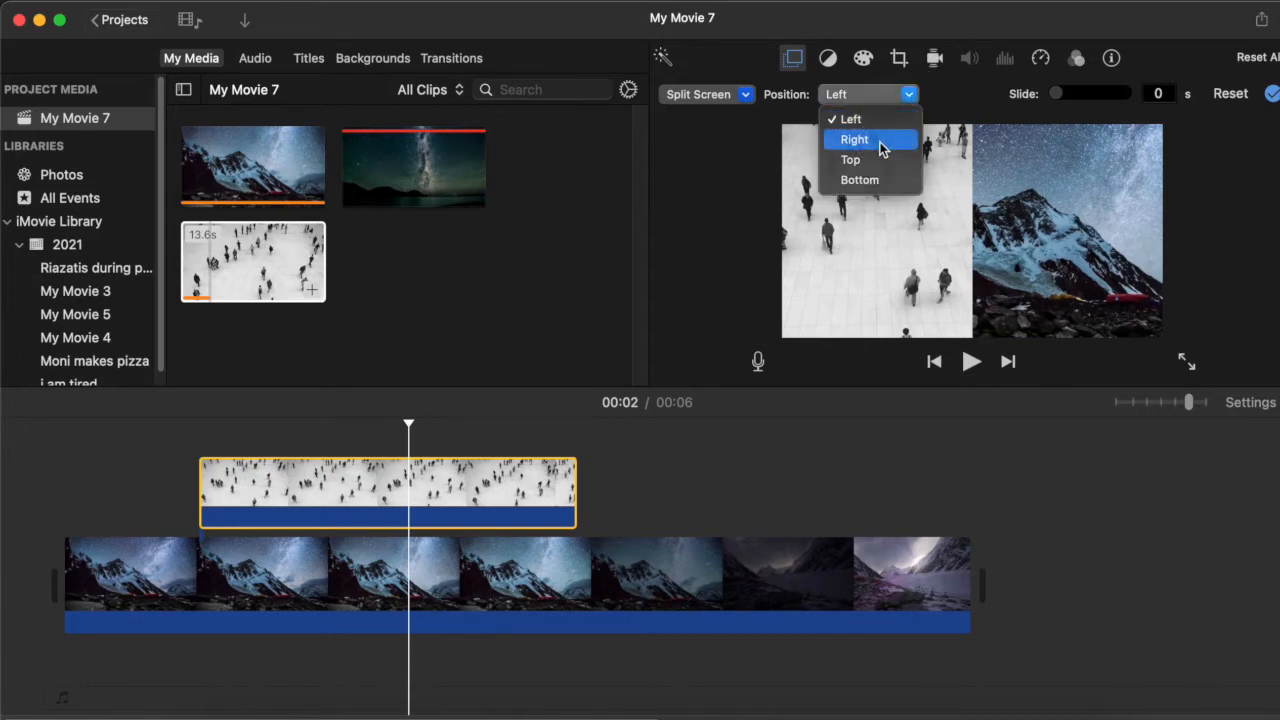
{"action": "left_click", "coordinate": [854, 139]}
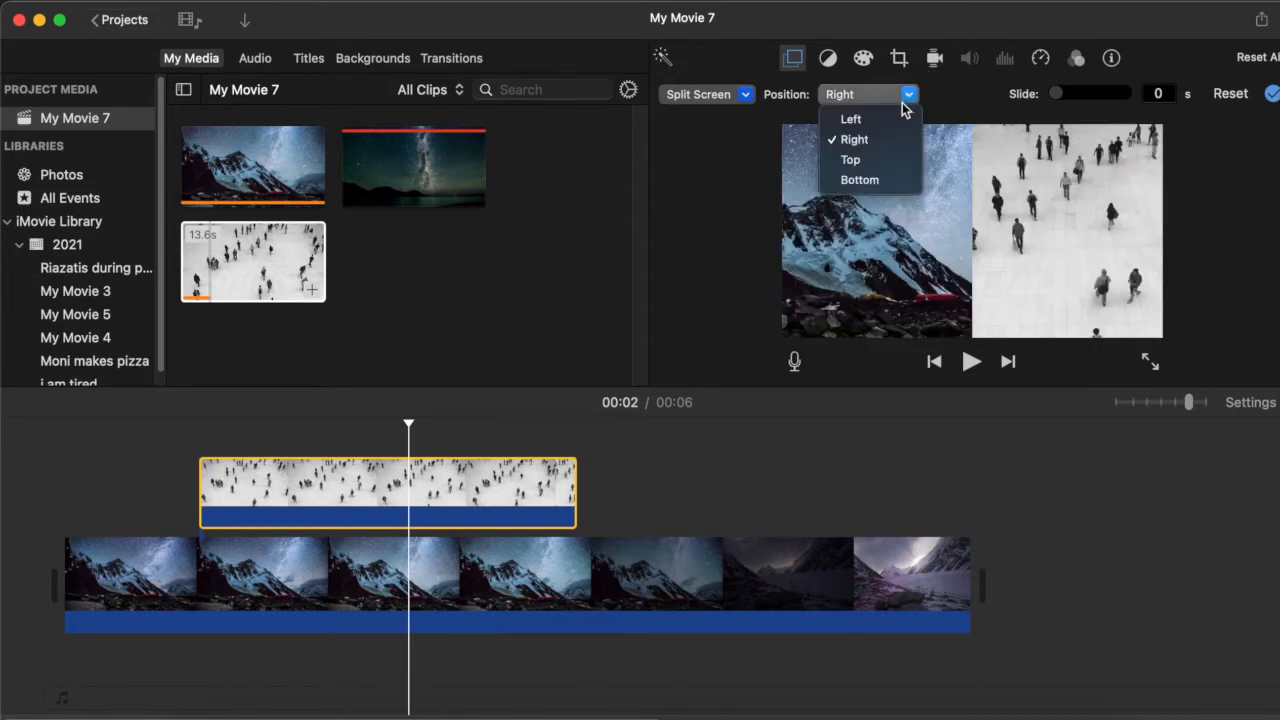
{"action": "left_click", "coordinate": [853, 139]}
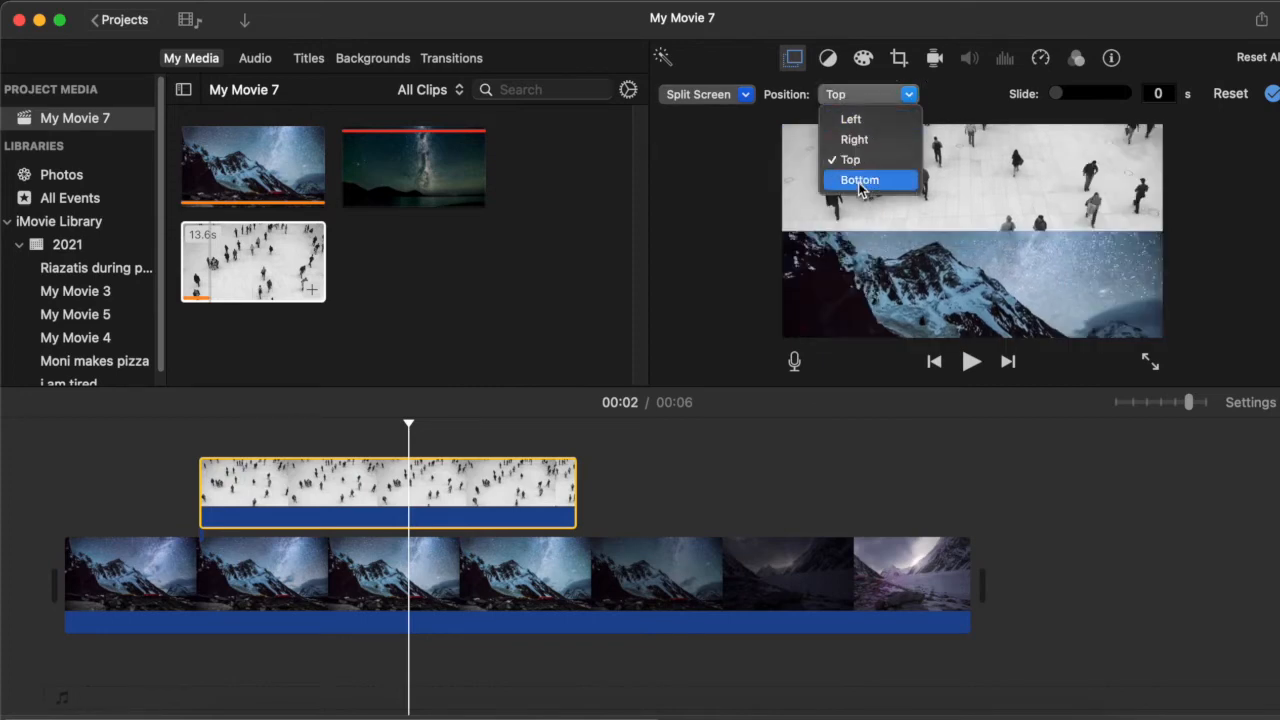
{"action": "left_click", "coordinate": [859, 180]}
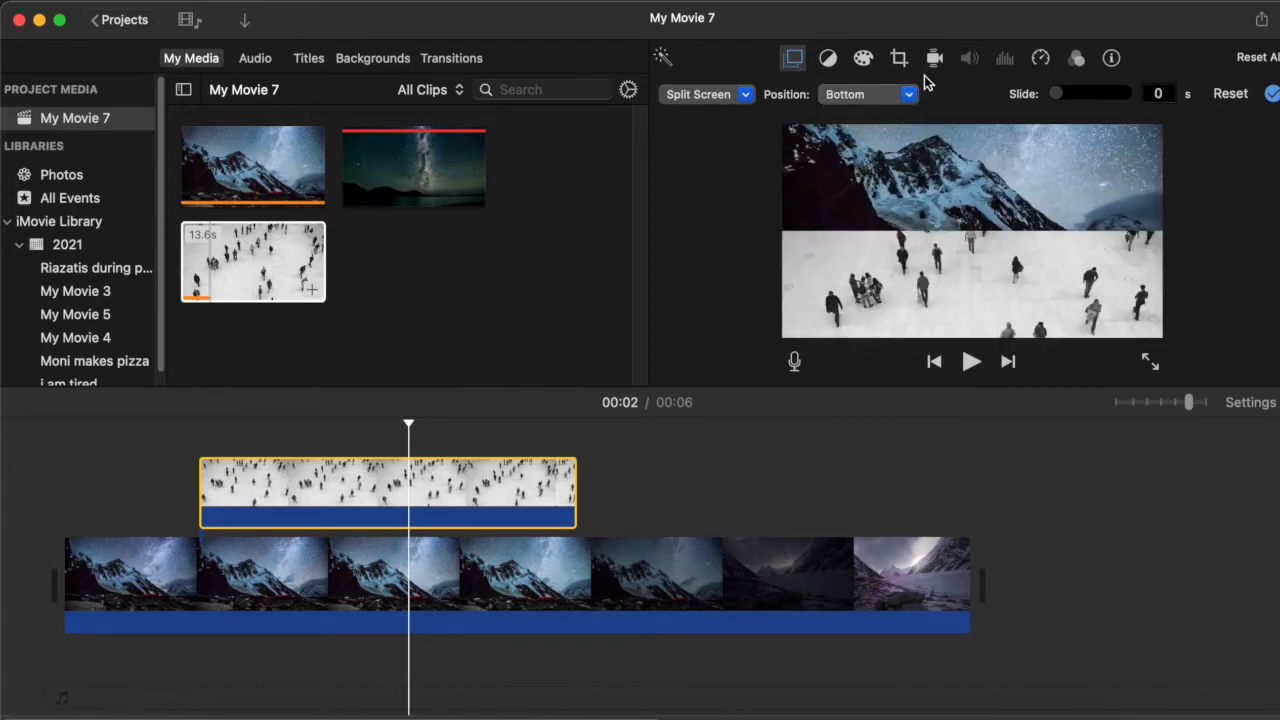
{"action": "left_click", "coordinate": [865, 94]}
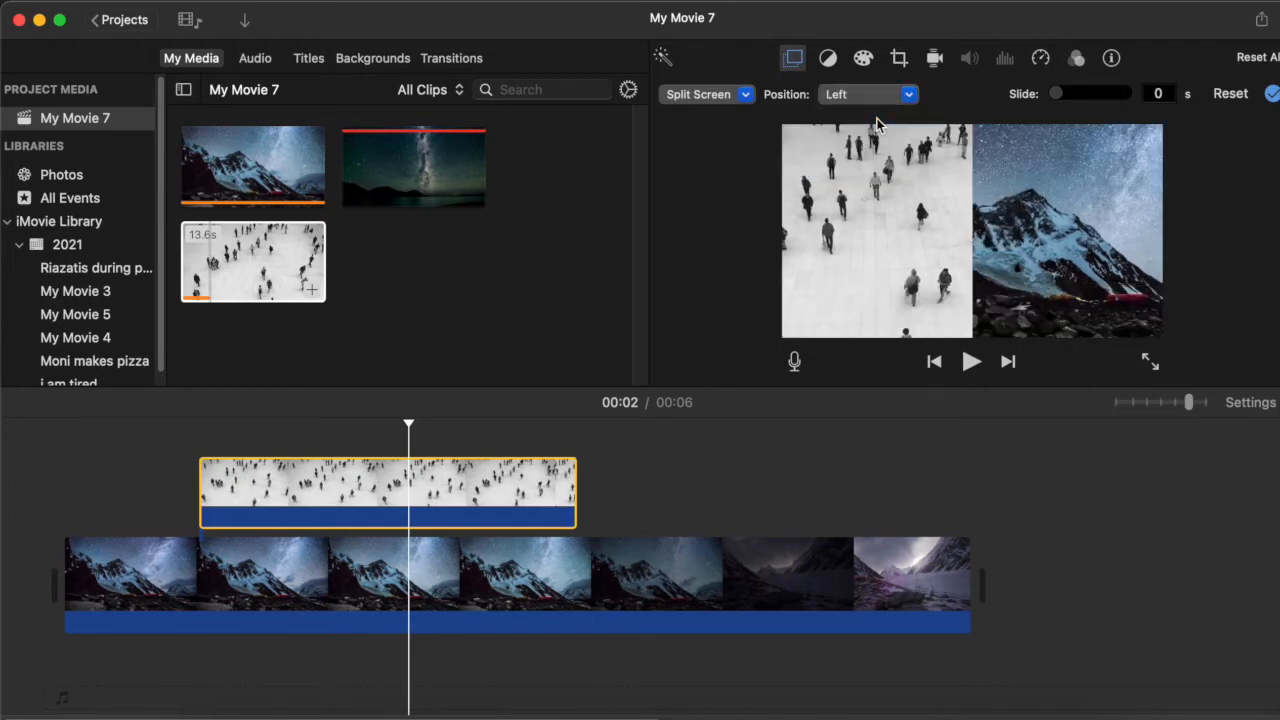
{"action": "mouse_move", "coordinate": [245, 490]}
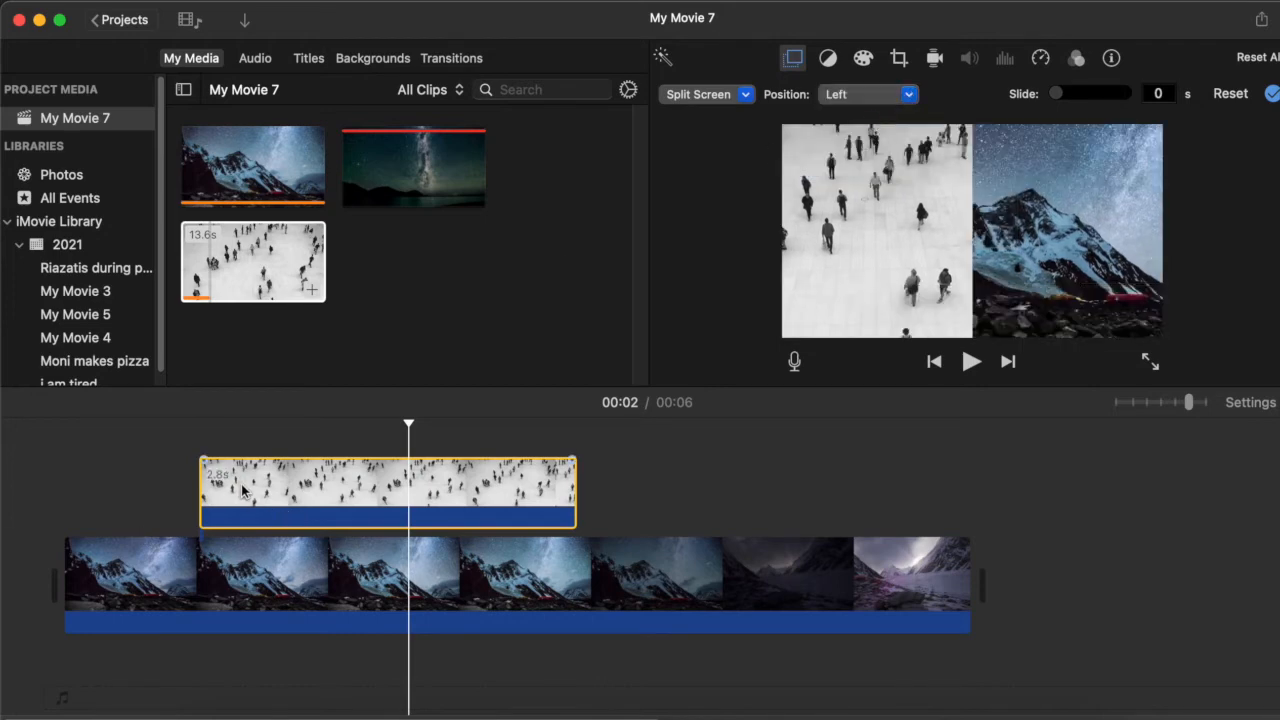
Select the mountain clip at the movie start to dismiss the overlay settings.
{"action": "left_click", "coordinate": [239, 470]}
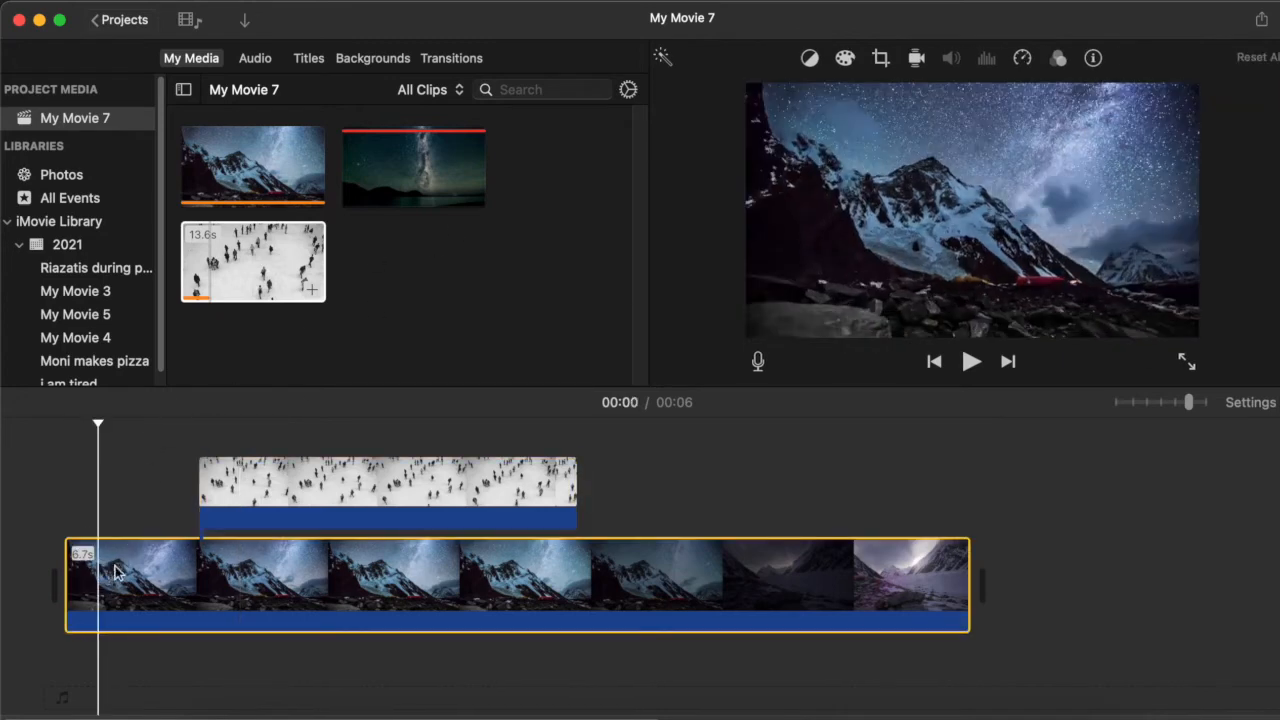
{"action": "left_click", "coordinate": [971, 361]}
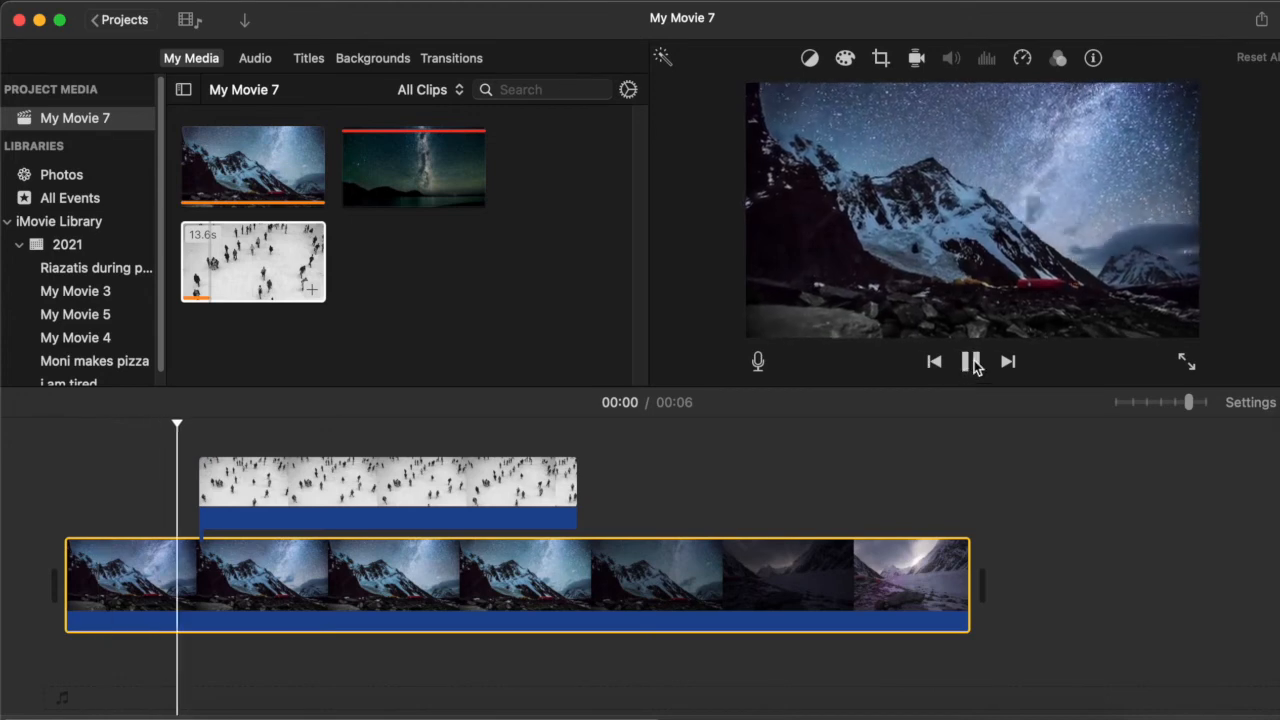
{"action": "left_click", "coordinate": [971, 362]}
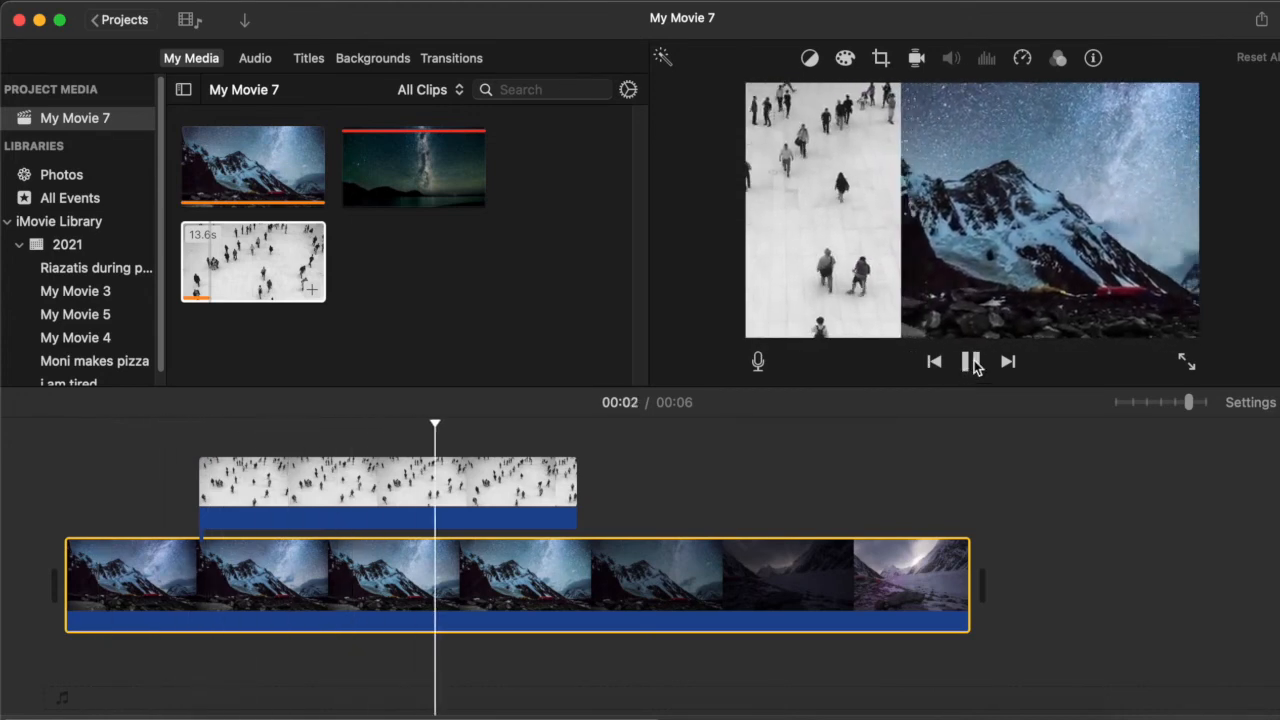
{"action": "left_click", "coordinate": [971, 362]}
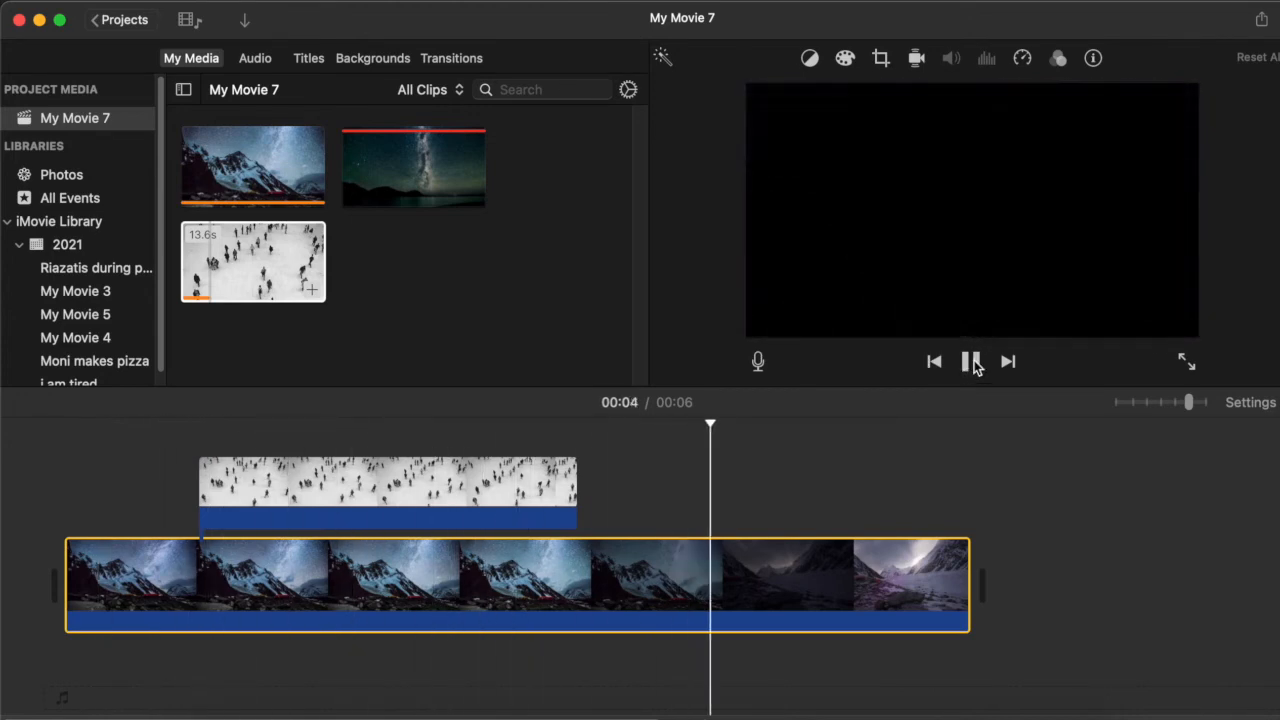
{"action": "left_click", "coordinate": [971, 362]}
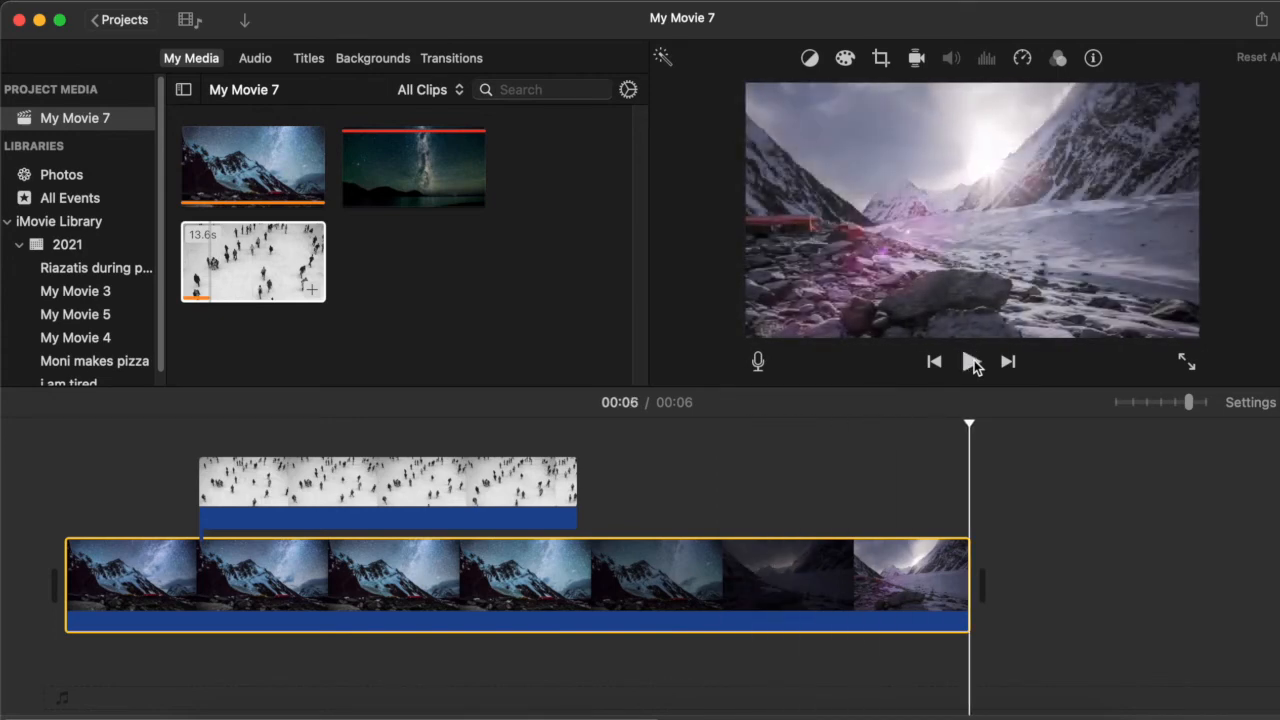